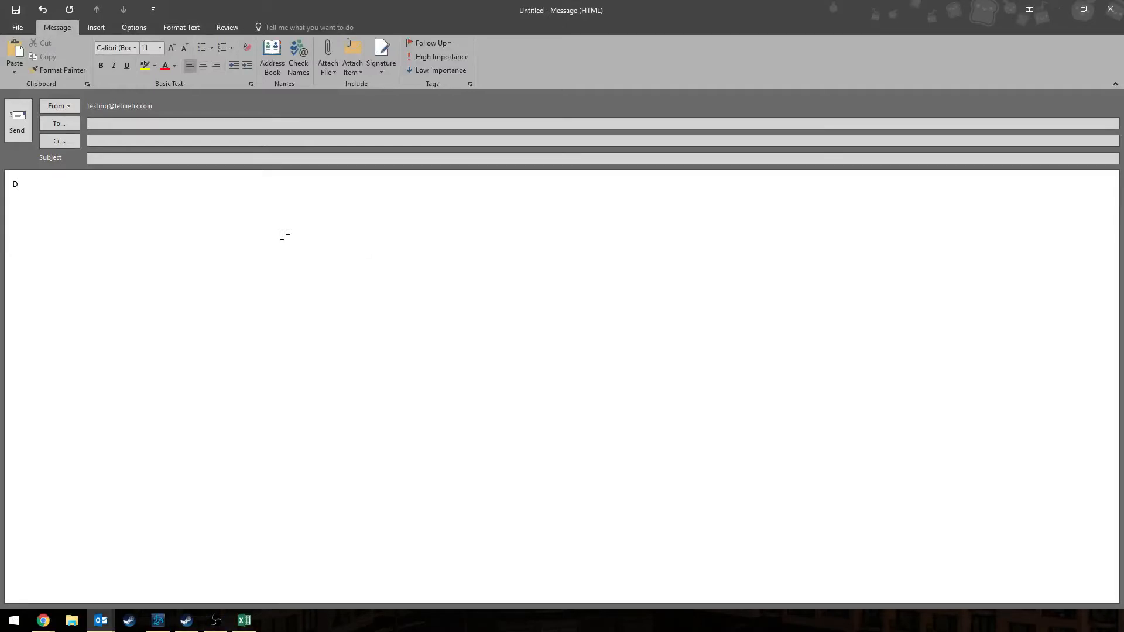
Type 'Dear Boss,' and 'Here's all my hard work...here's screen of it.' in the body.
text(ear)
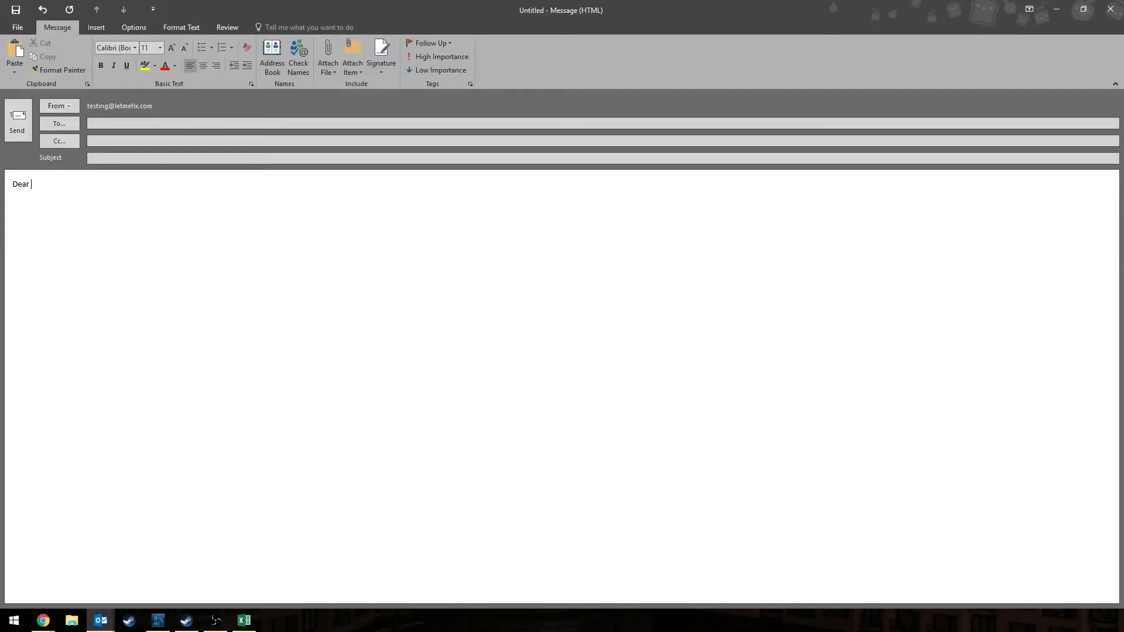
text(Boss,)
text(Here’s all my hard work)
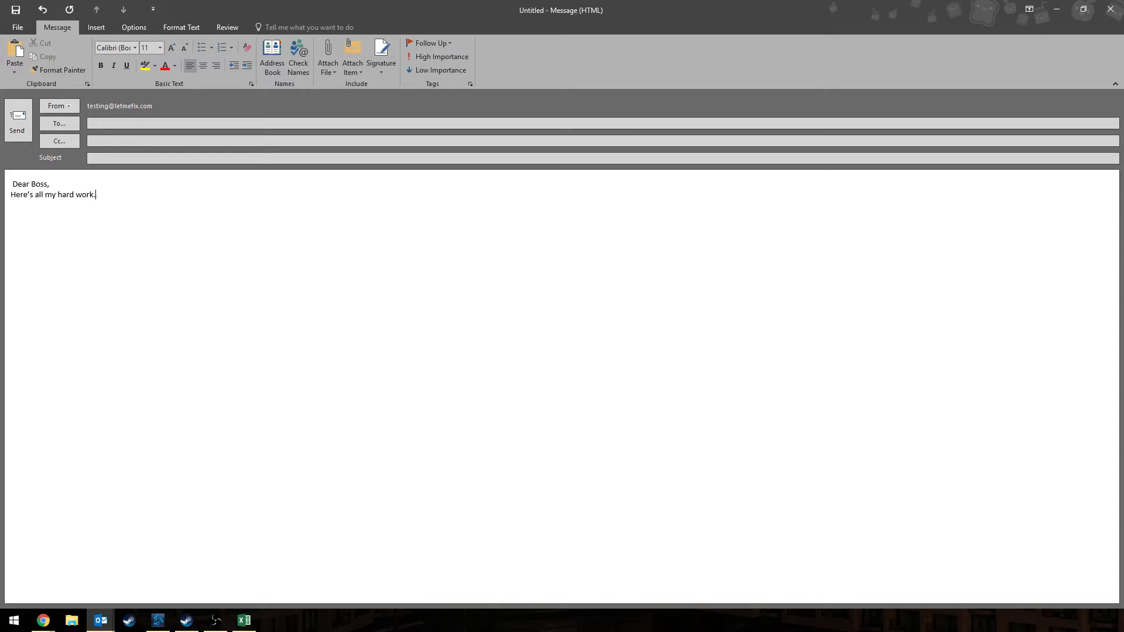
text(...here’s screen of it.)
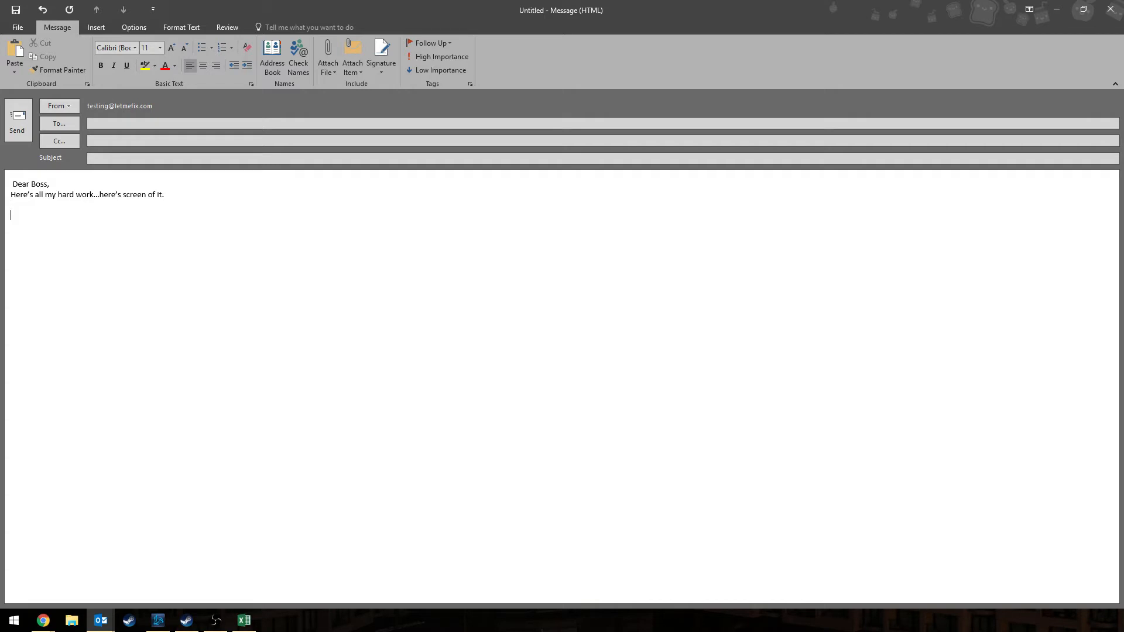
mouse_move(121, 217)
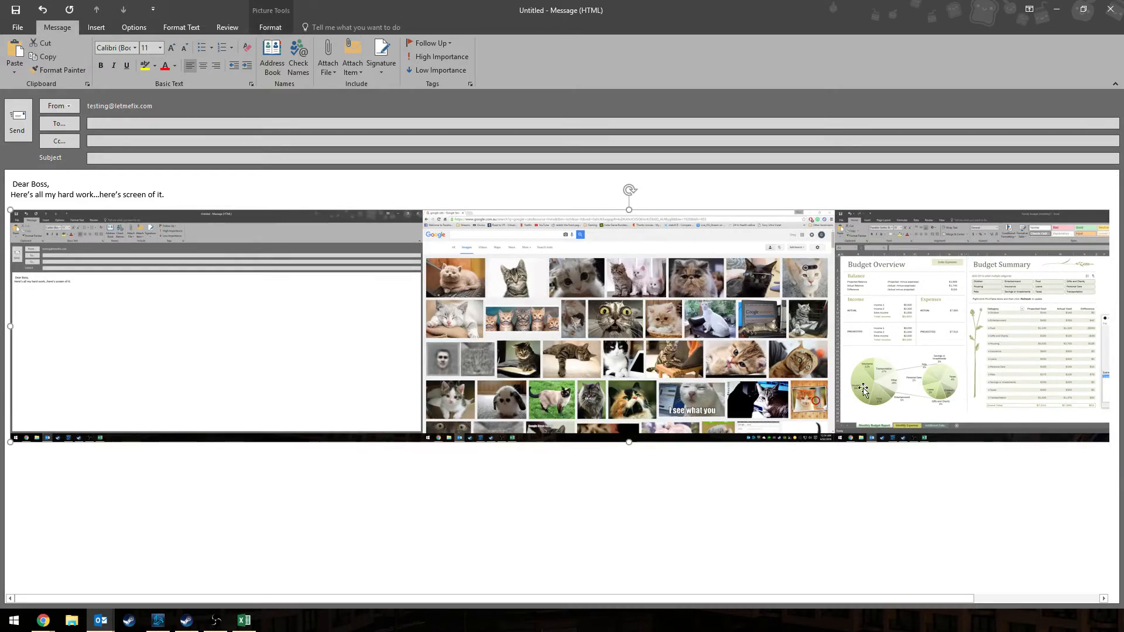
mouse_move(801, 376)
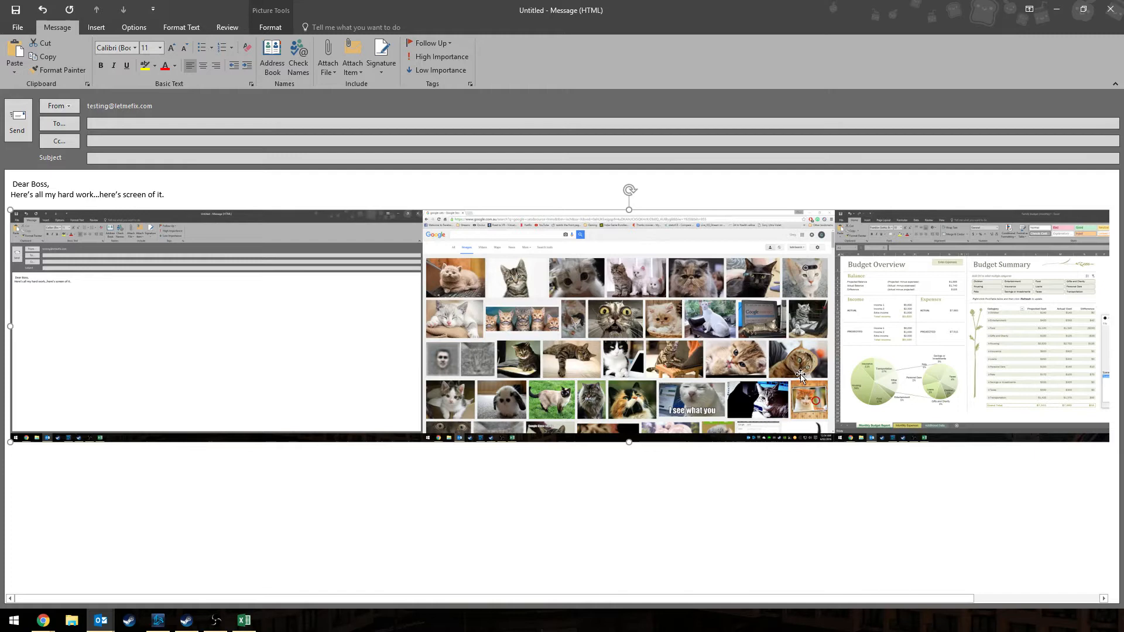
mouse_move(665, 300)
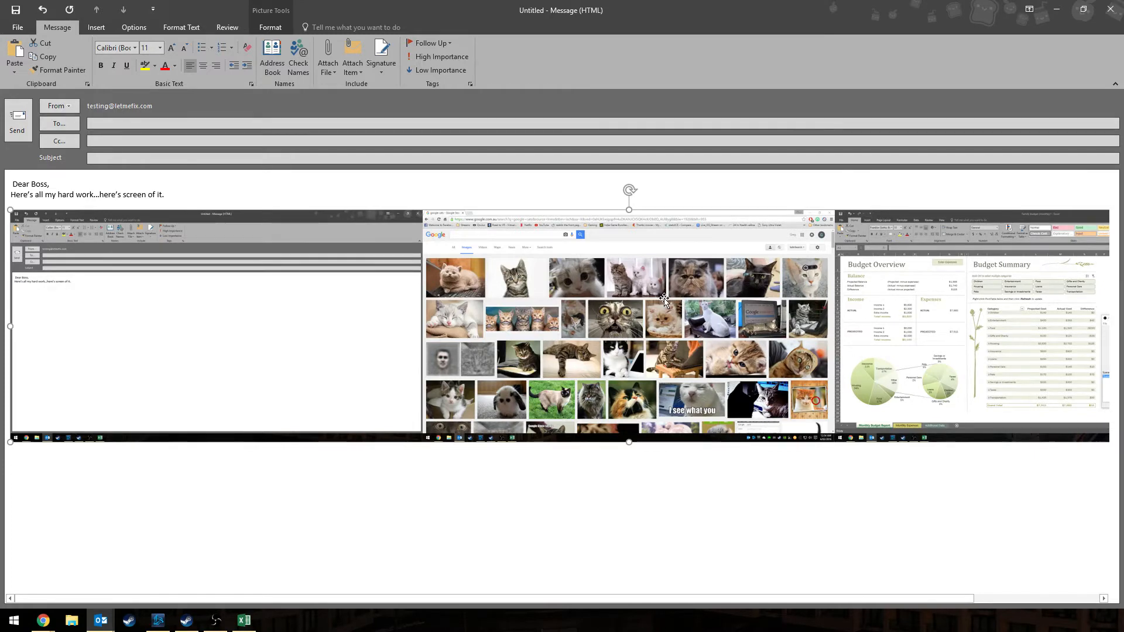
mouse_move(674, 304)
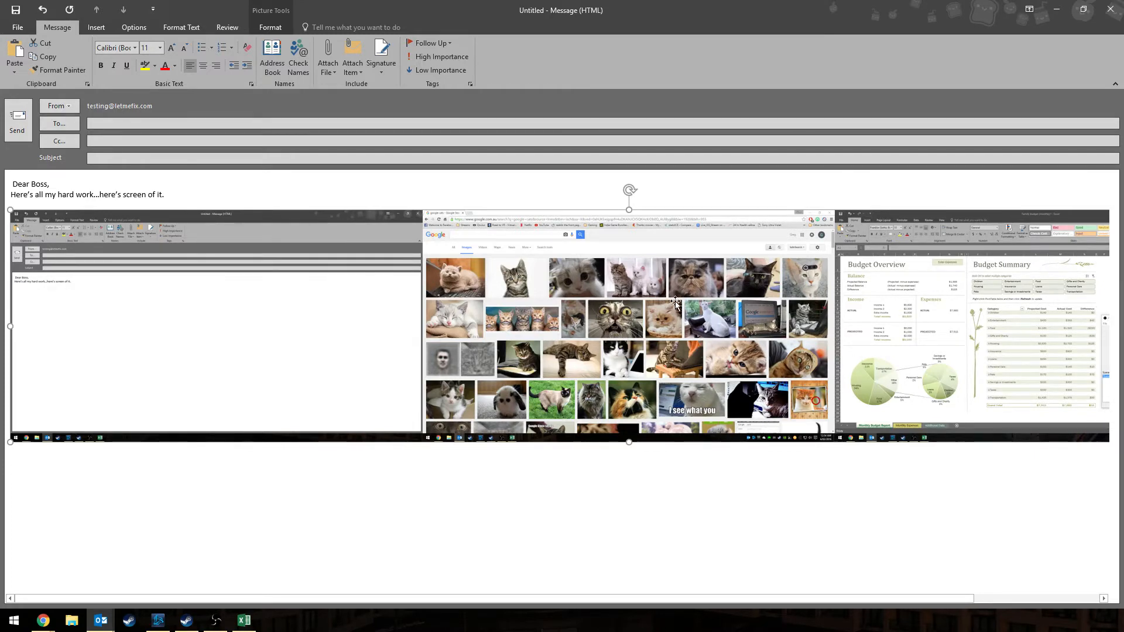
Delete the pasted full-desktop screenshot from the draft.
key(Delete)
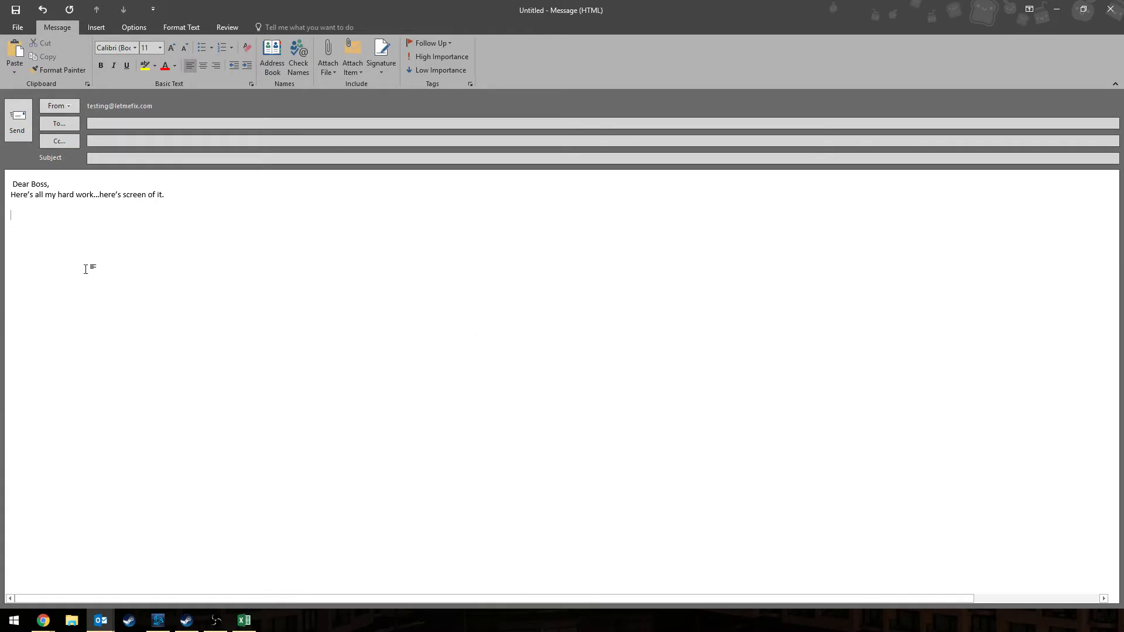
mouse_move(111, 213)
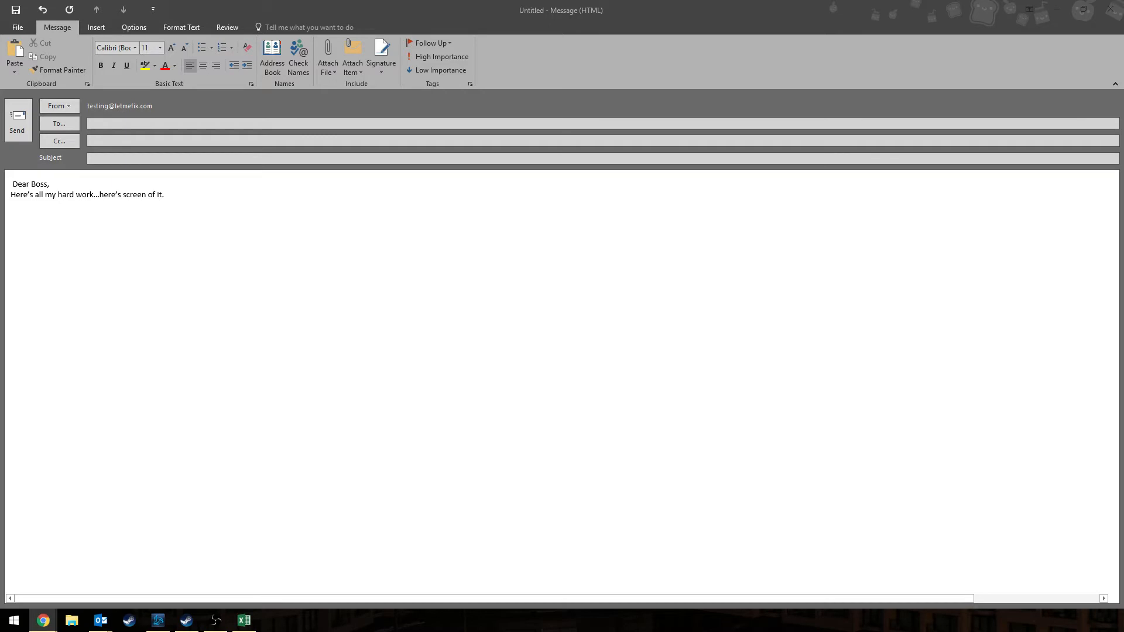
mouse_move(121, 223)
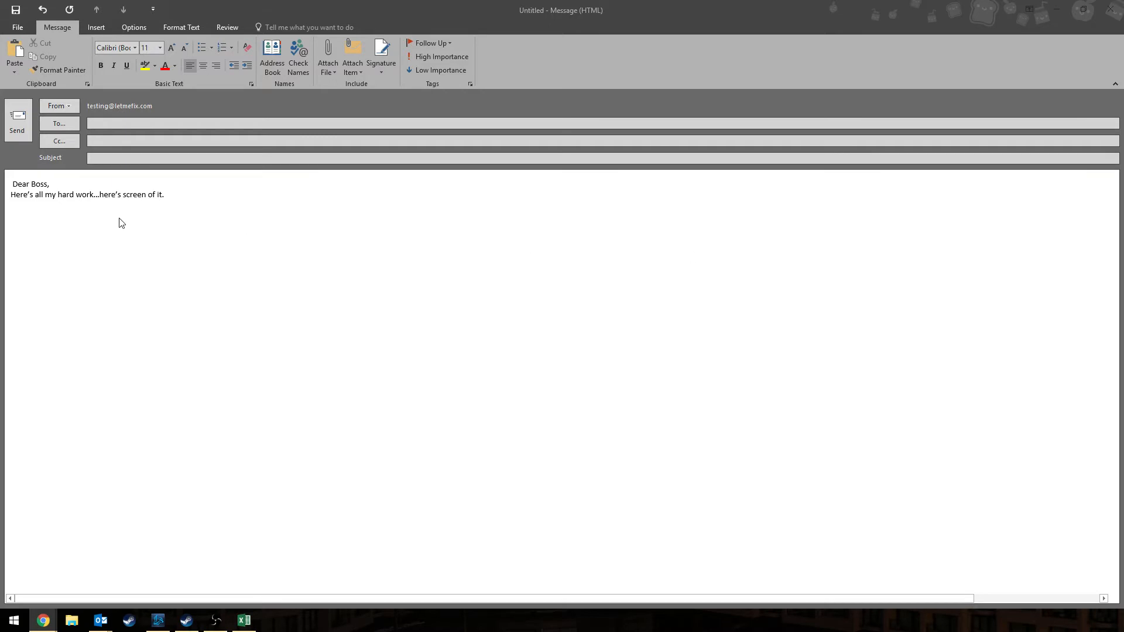
mouse_move(159, 226)
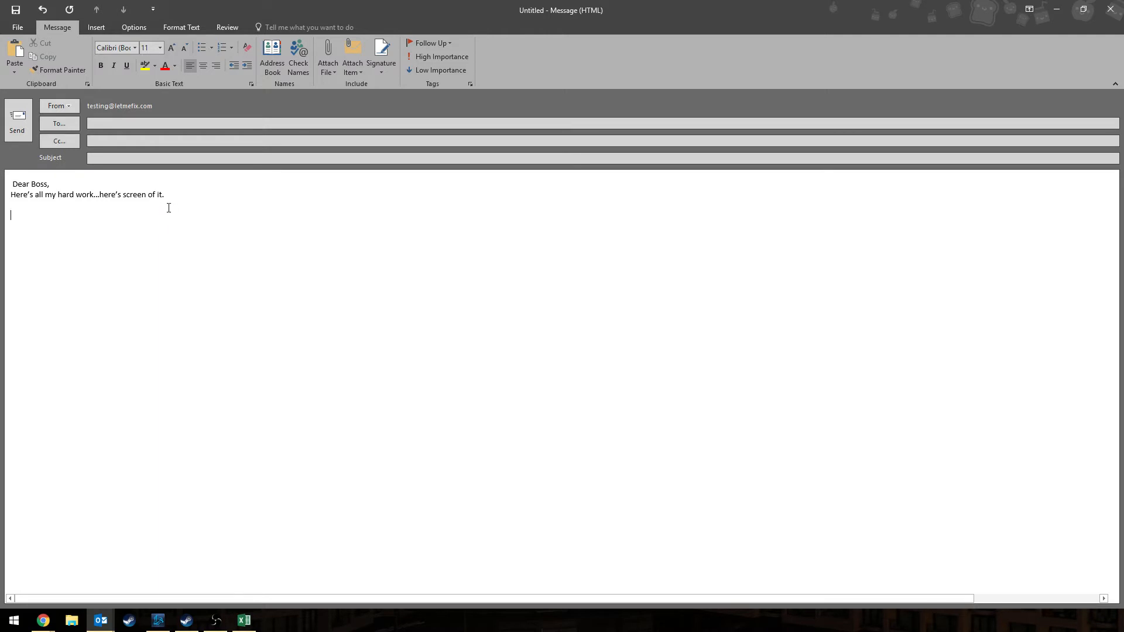
mouse_move(133, 217)
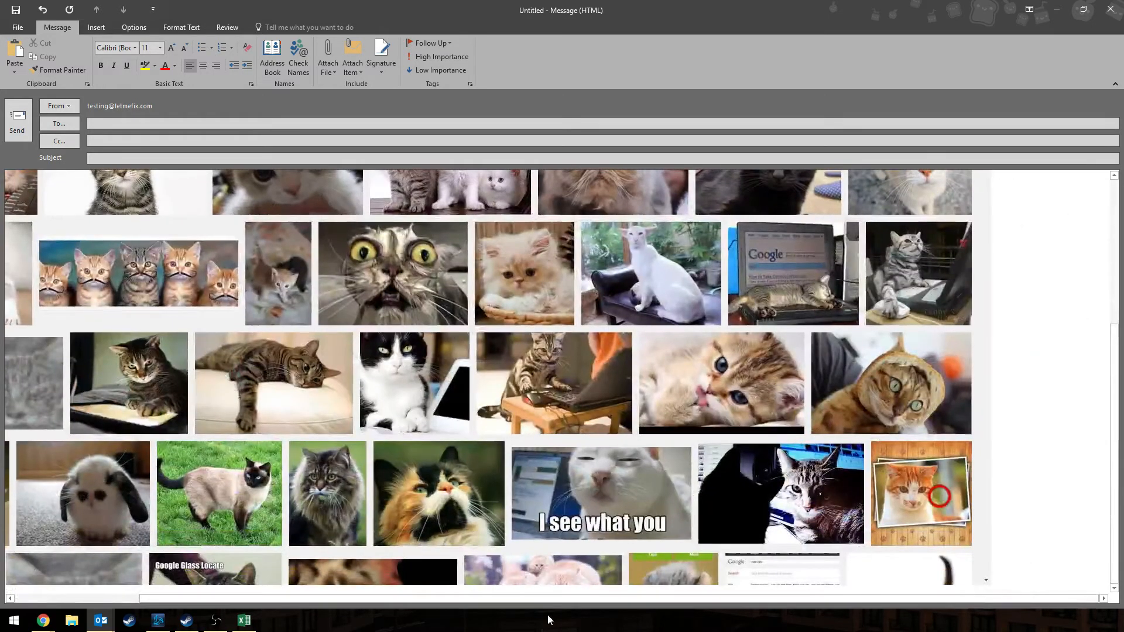
Scroll through the draft to view the pasted cat image search results screenshot.
scroll(up, 3)
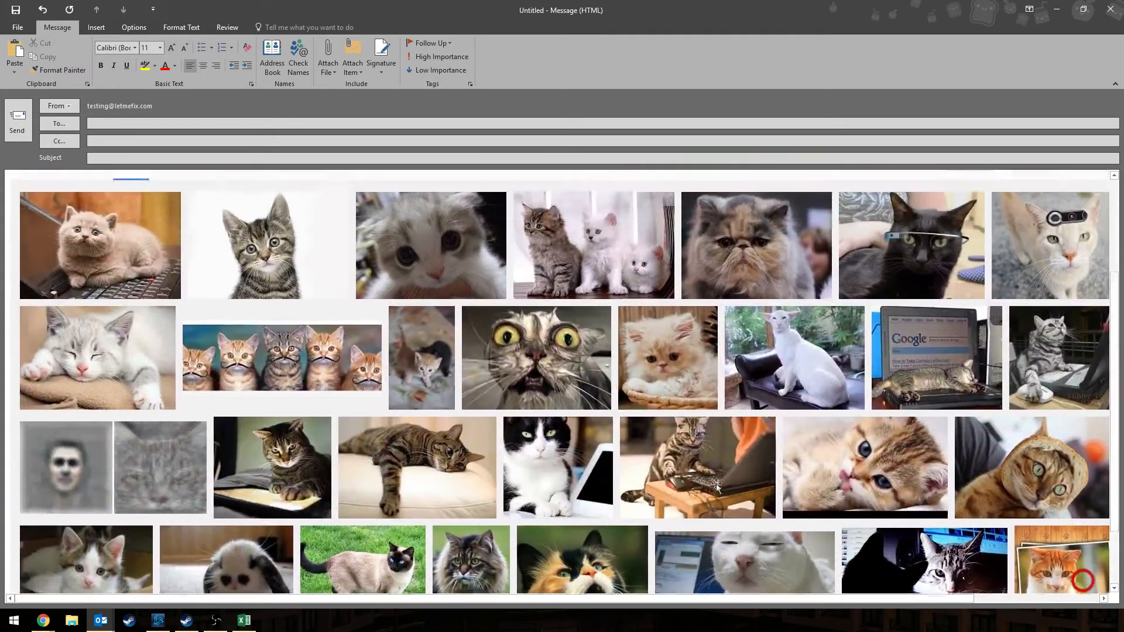
scroll(down, 3)
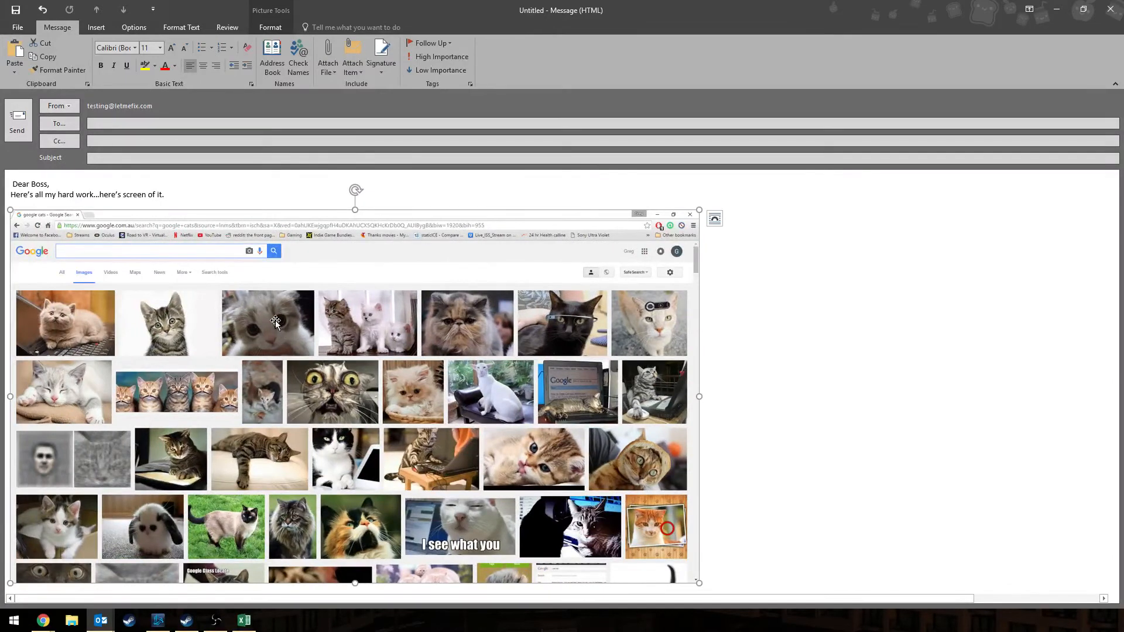
Delete the pasted browser-window screenshot from the draft.
key(delete)
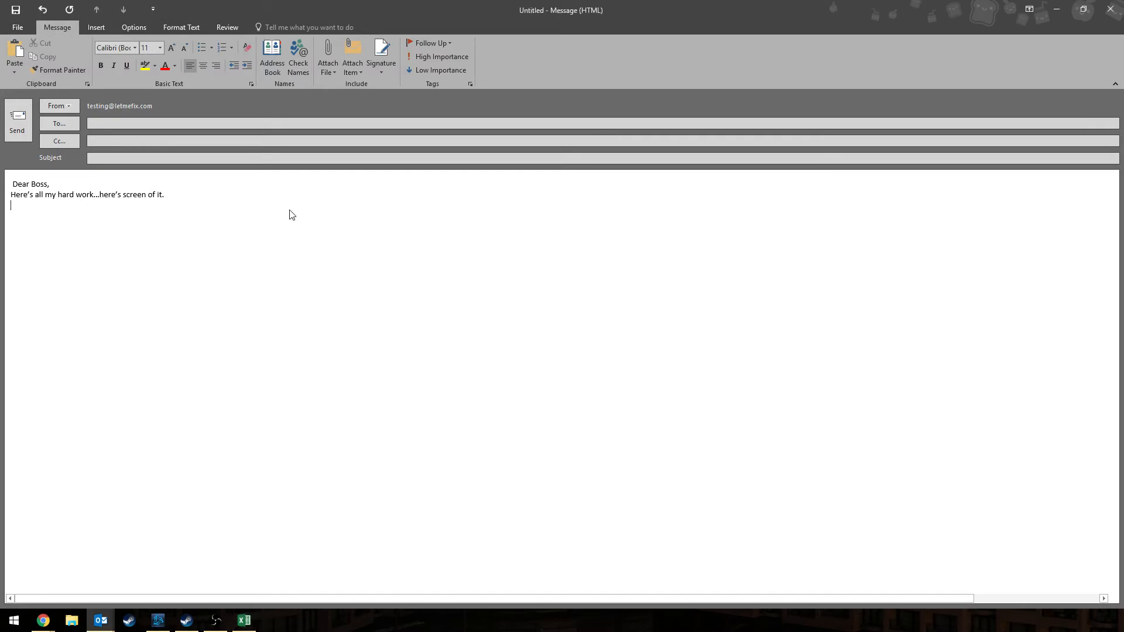
Capture only the Excel family budget window with Alt+Print Screen and paste it below the greeting.
text(C)
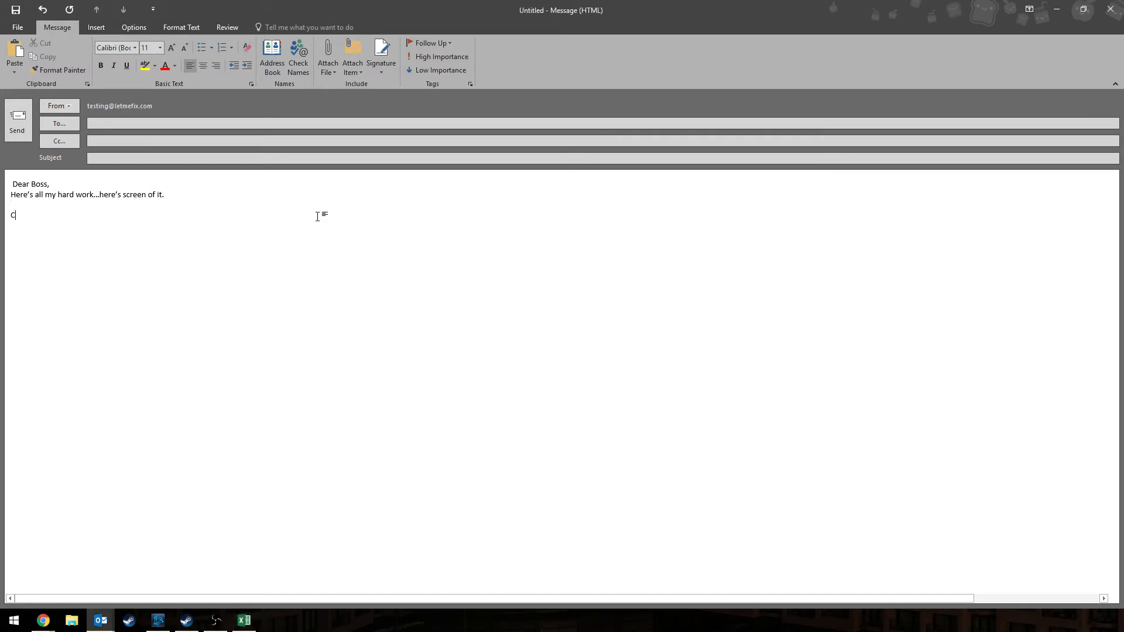
text(TR)
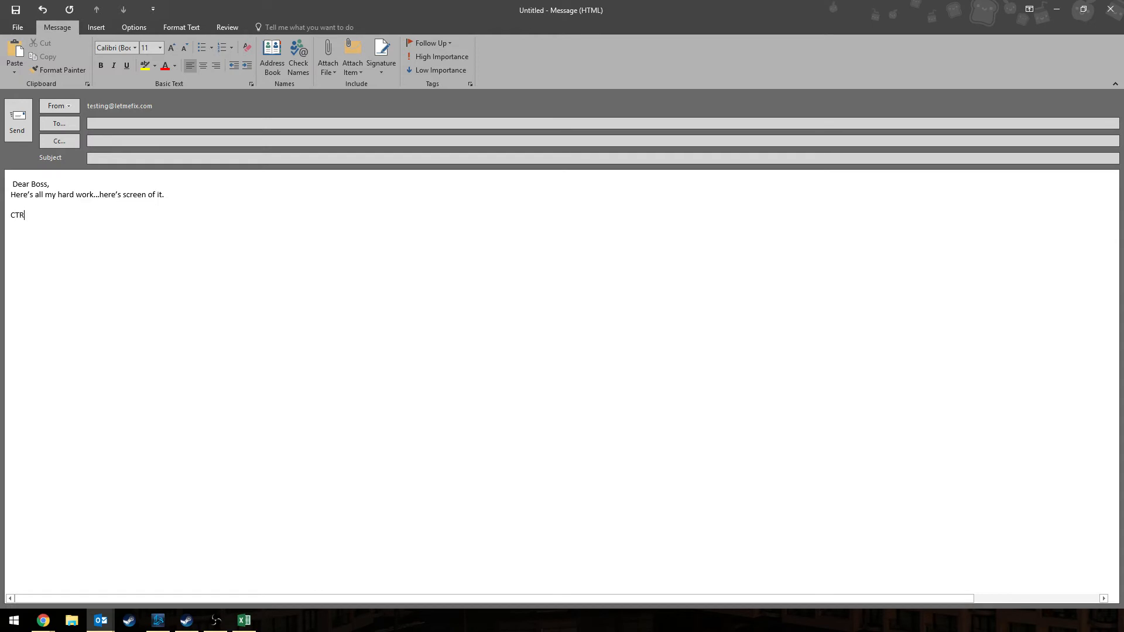
text(L)
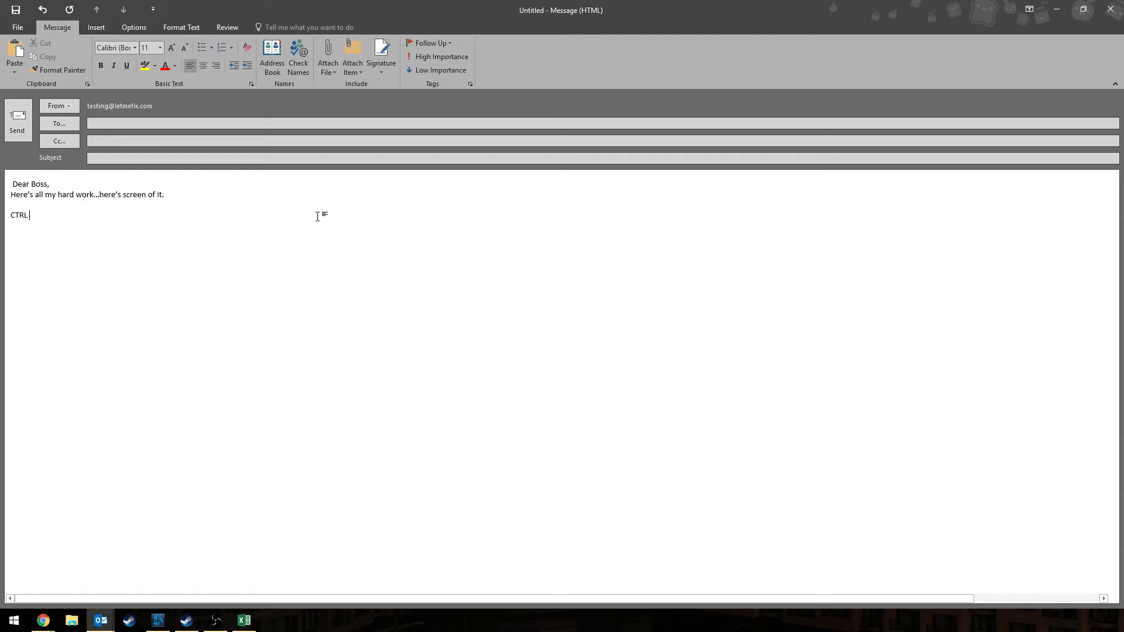
text(+ ALT +)
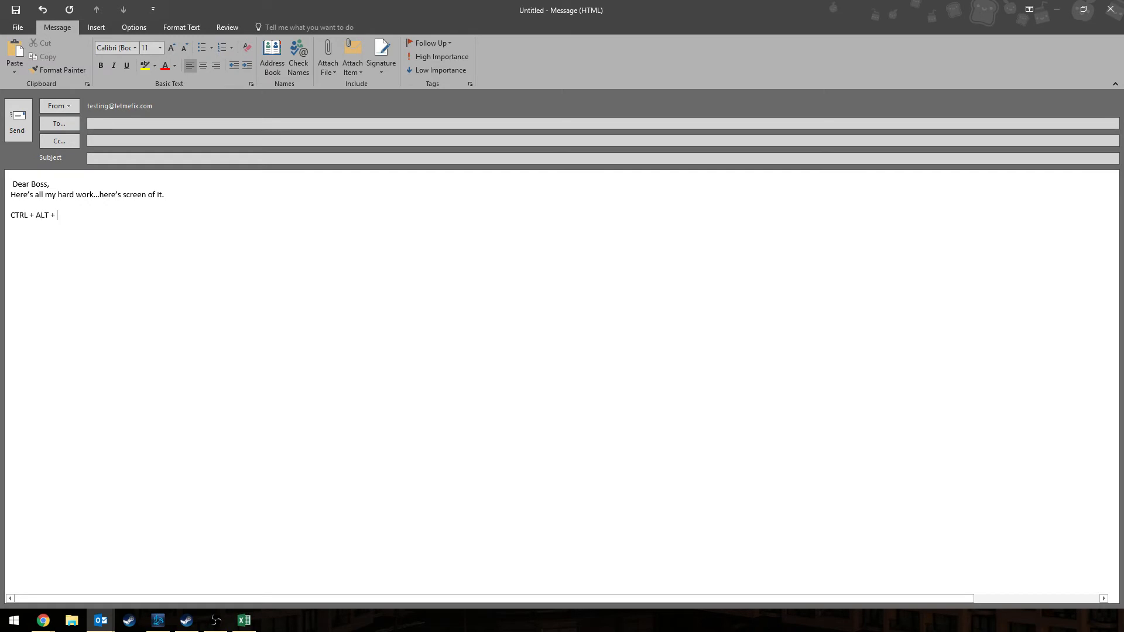
text(PRT SC)
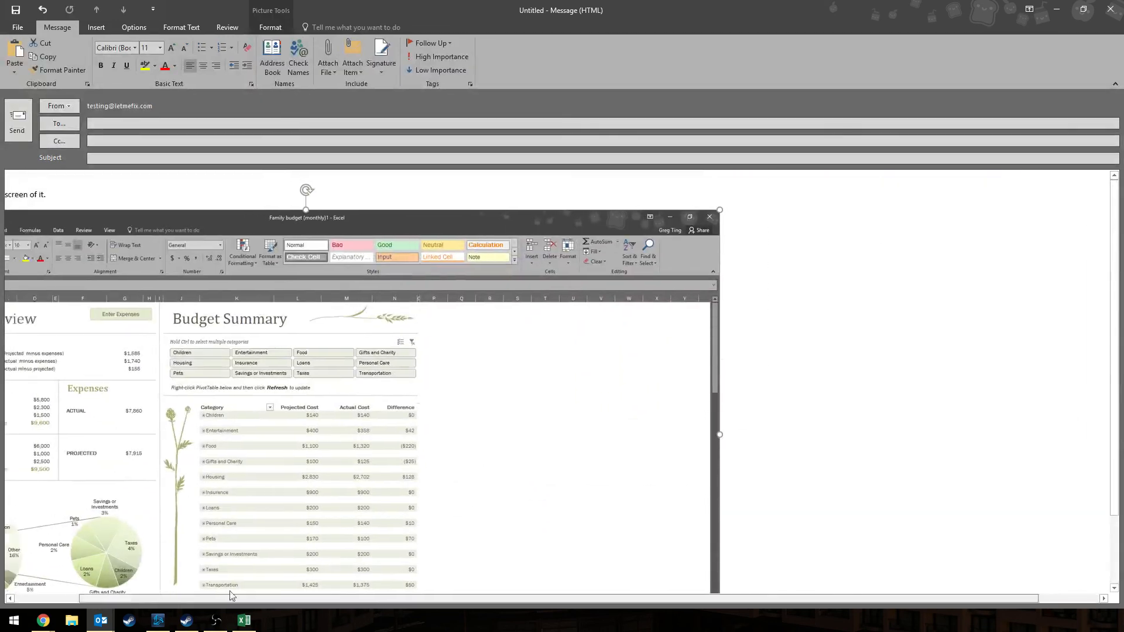
click(688, 217)
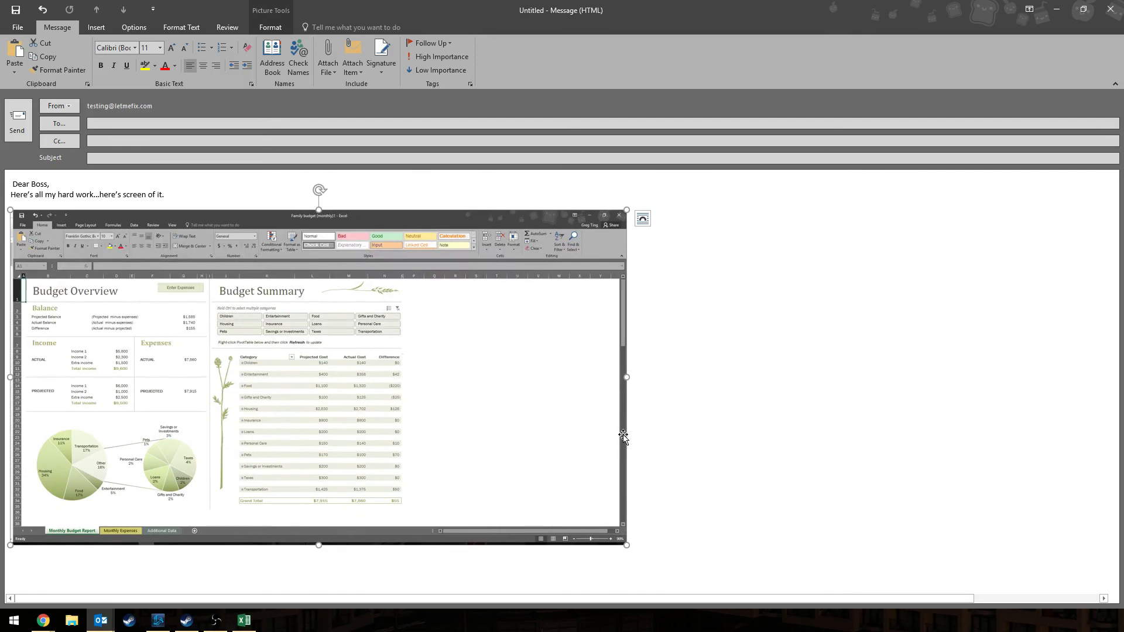
mouse_move(405, 310)
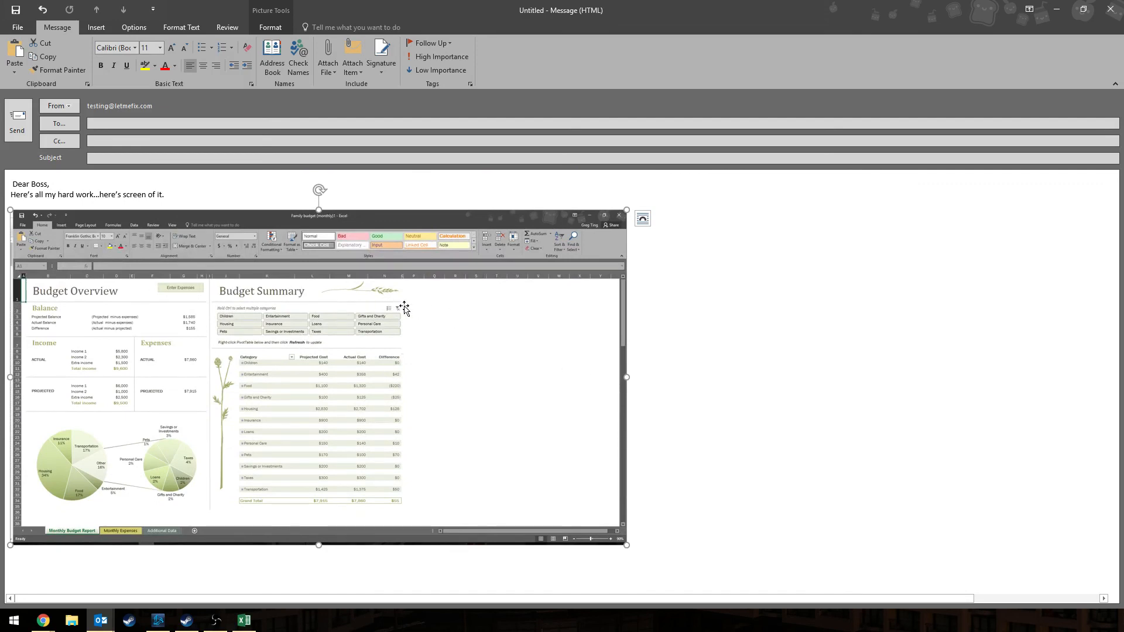